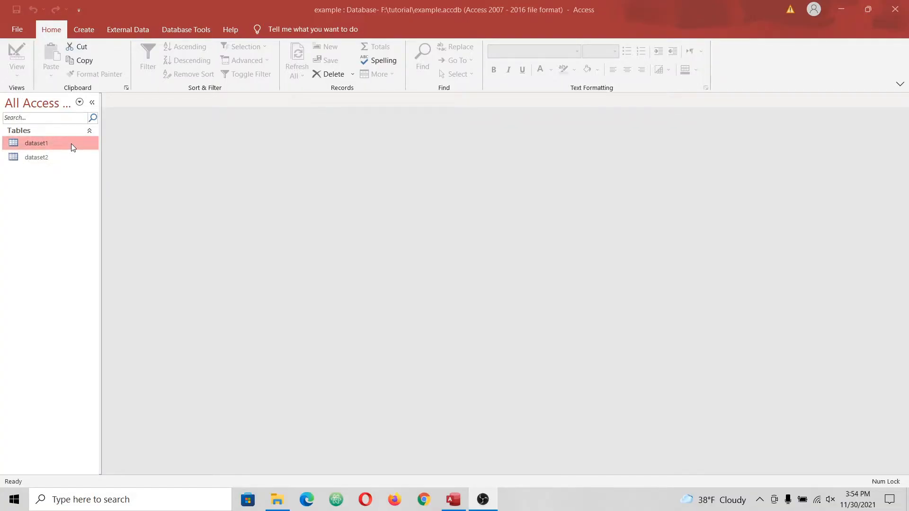
Step: Open dataset1 and dataset2 from the navigation pane and flip between their table tabs
double_click(36, 143)
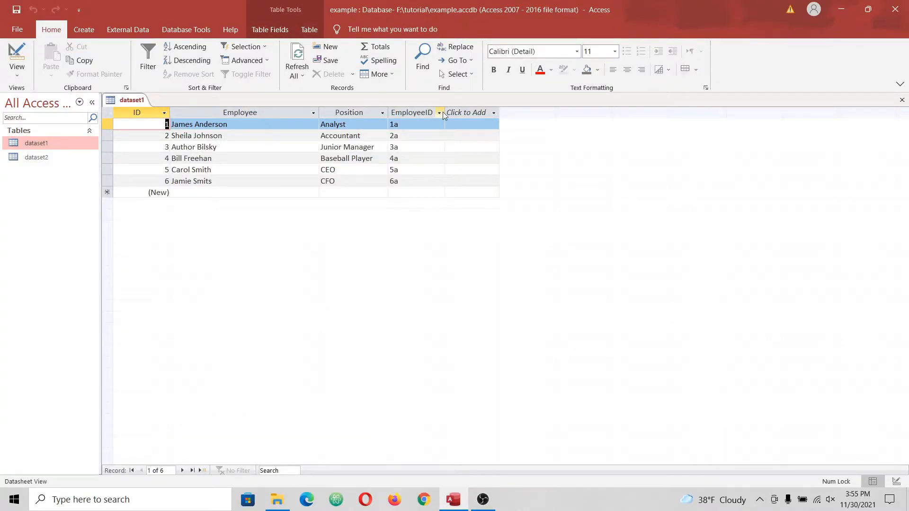
click(36, 158)
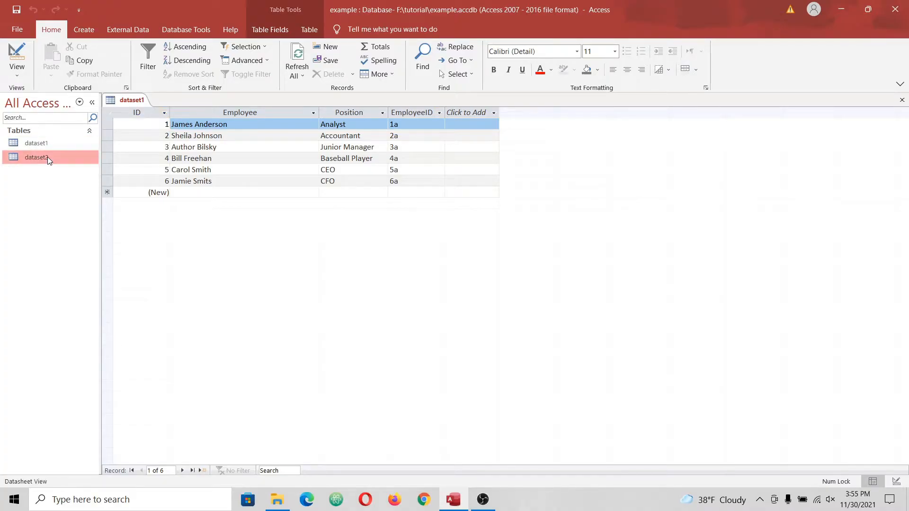
double_click(35, 157)
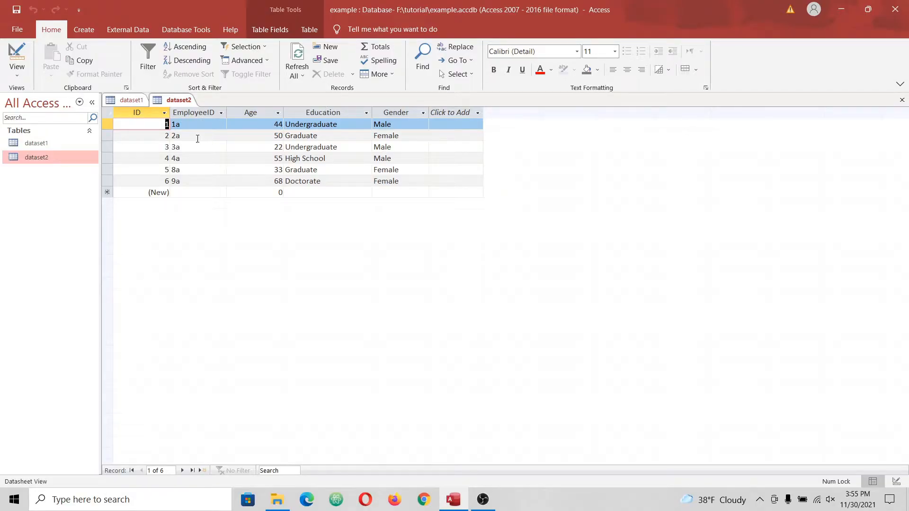
click(130, 99)
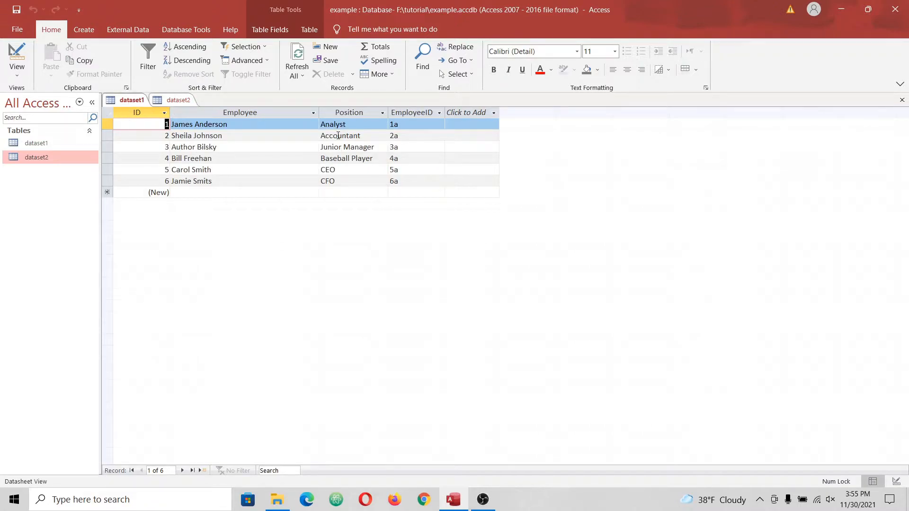
click(413, 112)
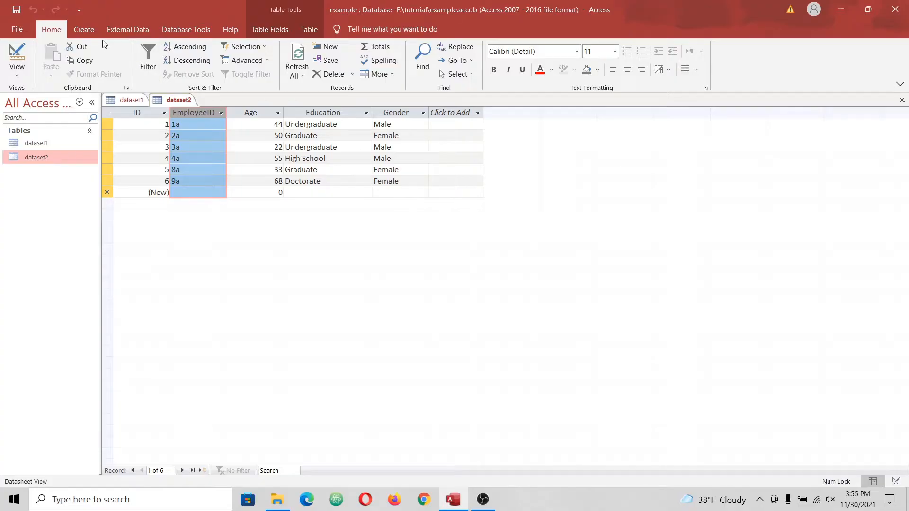
Step: Start a new query in design view with dataset1 and dataset2 added
click(84, 29)
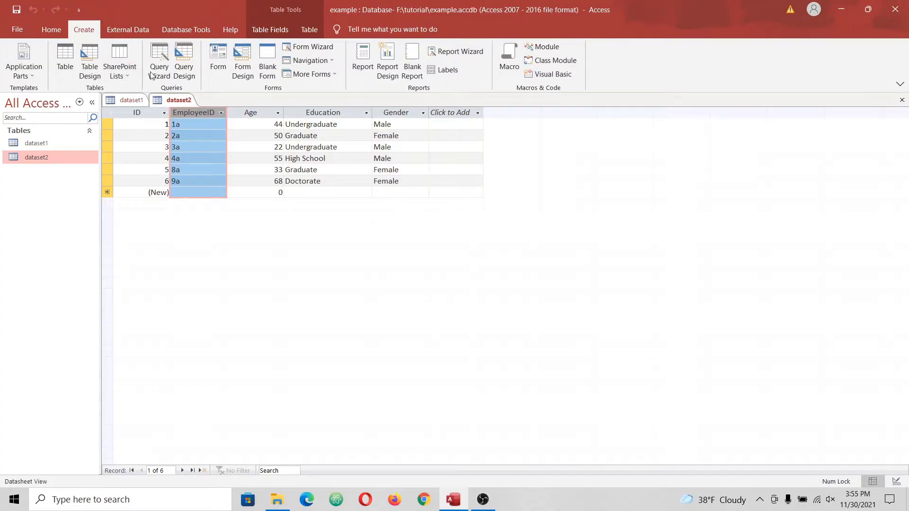
click(182, 61)
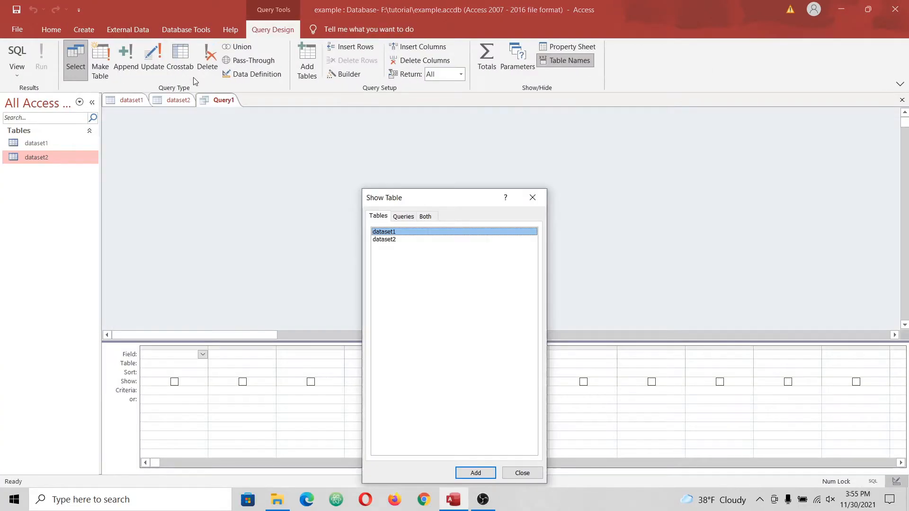
click(475, 473)
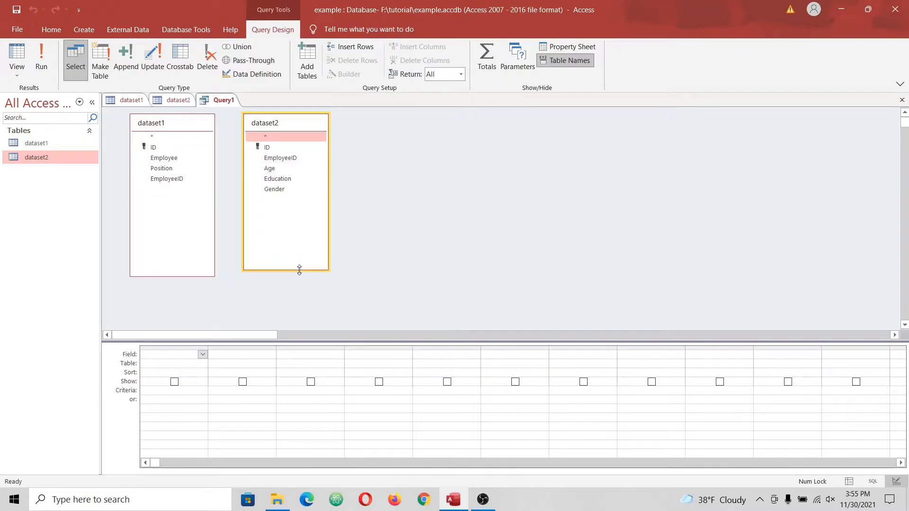
Step: Join dataset1 to dataset2 on their EmployeeID fields
click(167, 179)
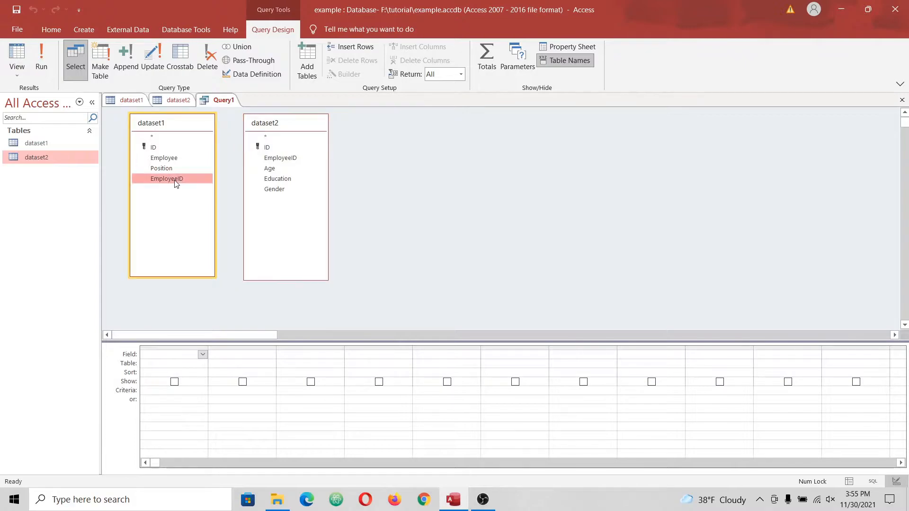
click(167, 179)
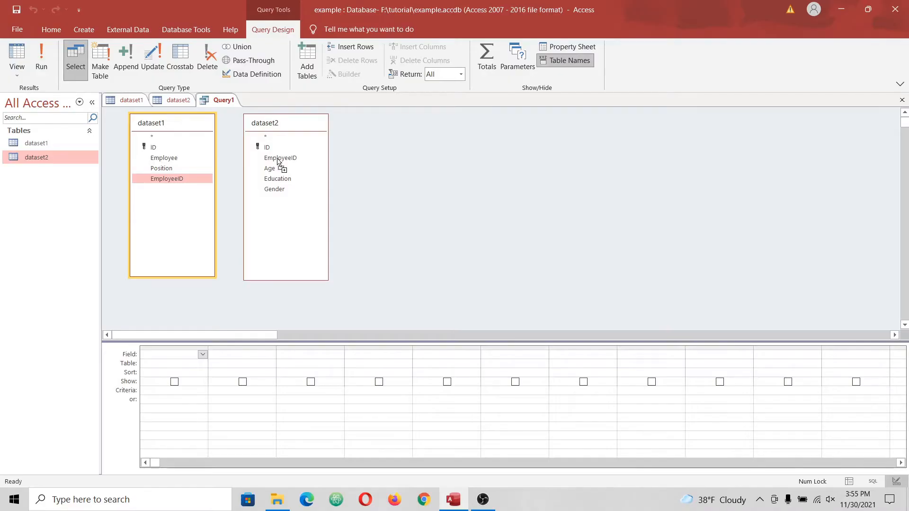
drag(166, 179, 280, 158)
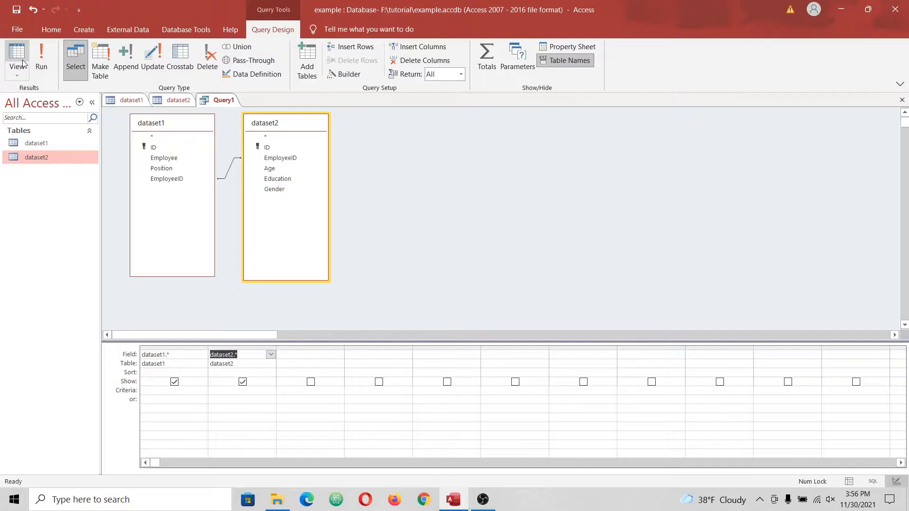
click(41, 55)
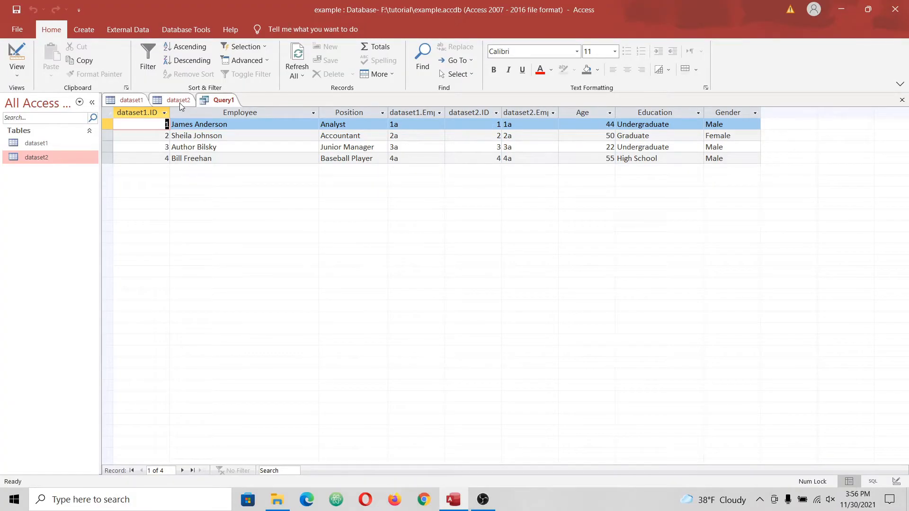
click(179, 100)
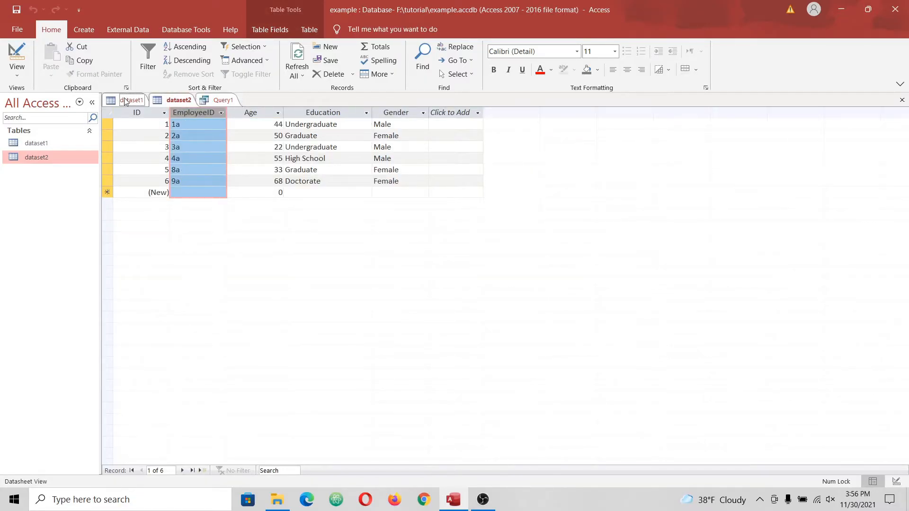
click(131, 100)
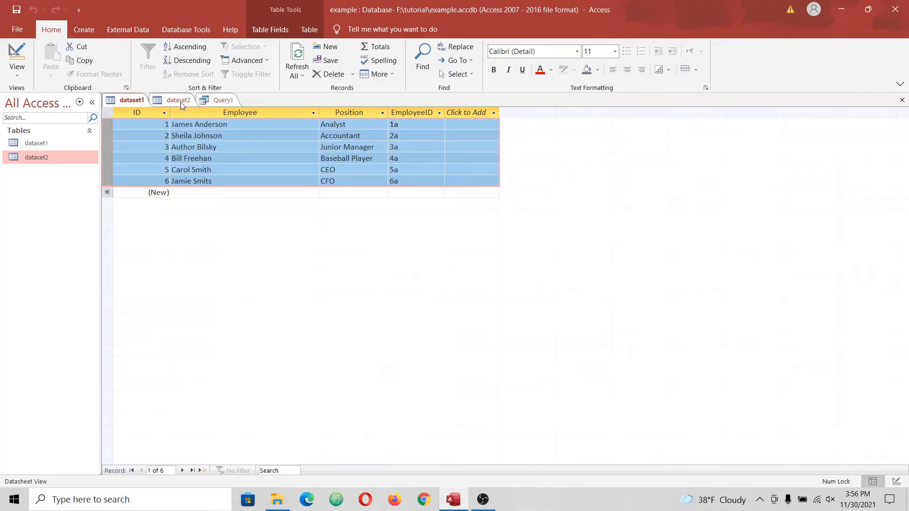
click(223, 99)
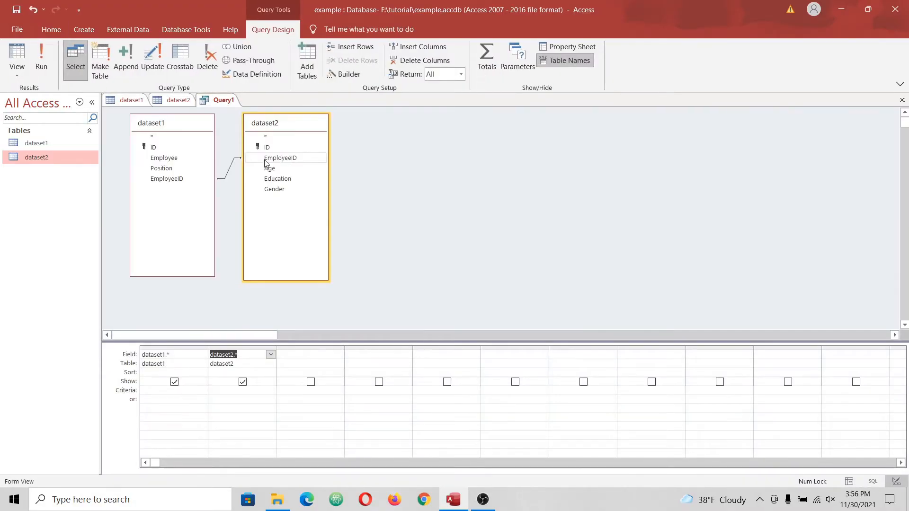
Step: Set the EmployeeID join to keep all dataset1 records (option 2) and run the left-join query
drag(286, 122, 405, 132)
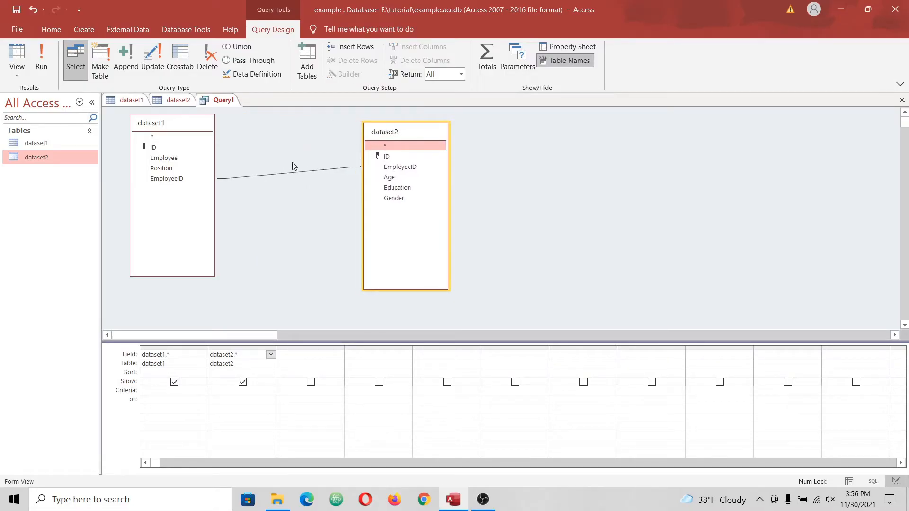
double_click(289, 168)
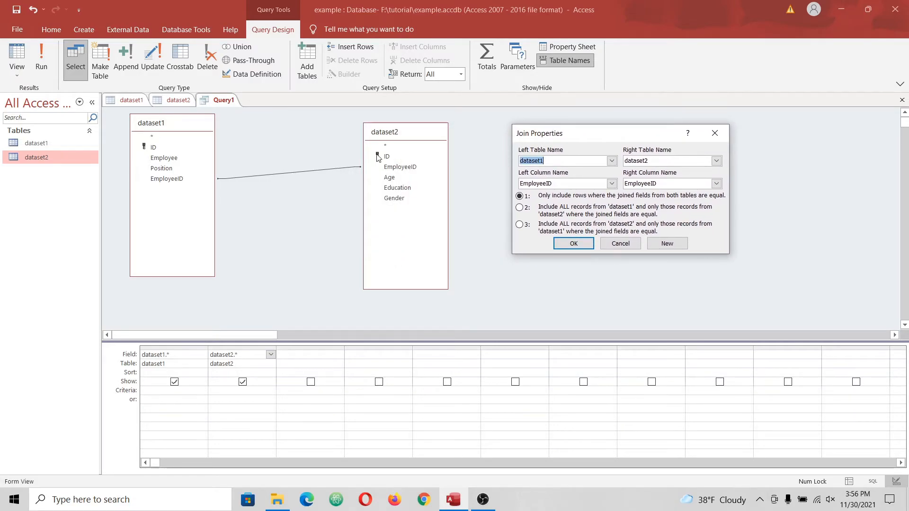
click(520, 207)
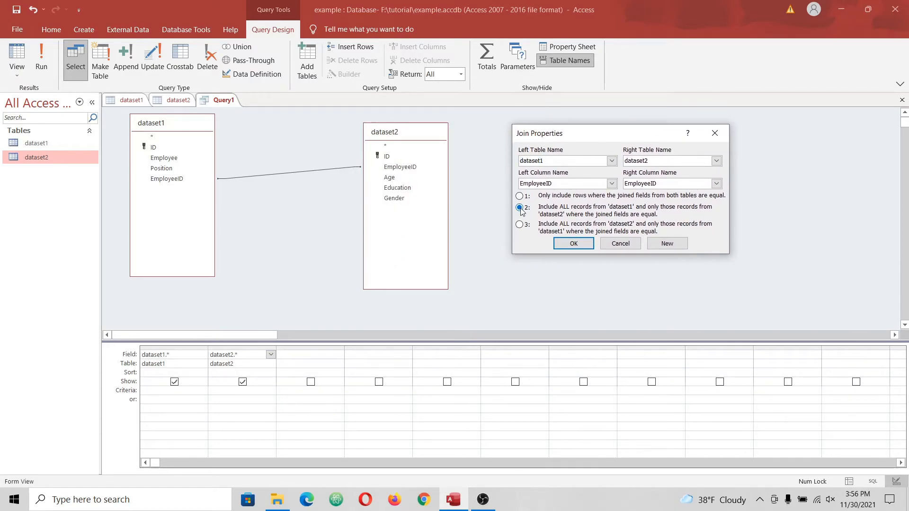
click(573, 243)
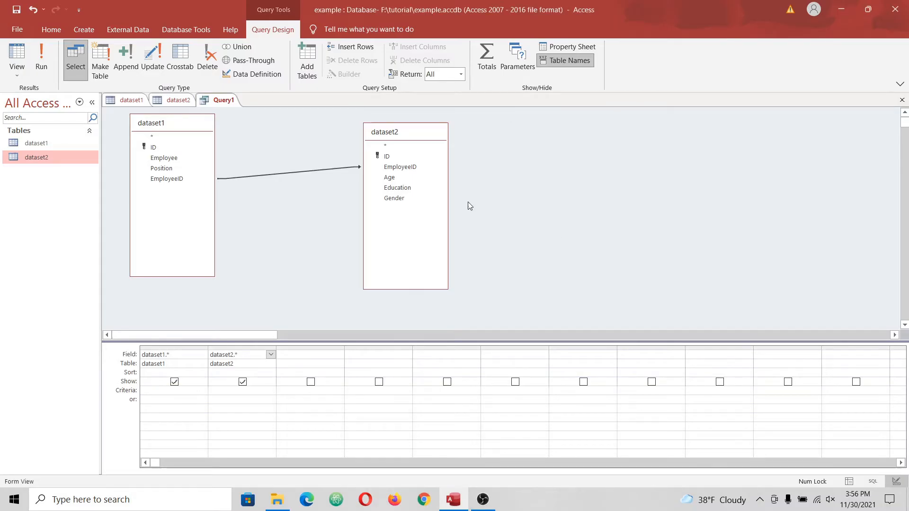
click(40, 58)
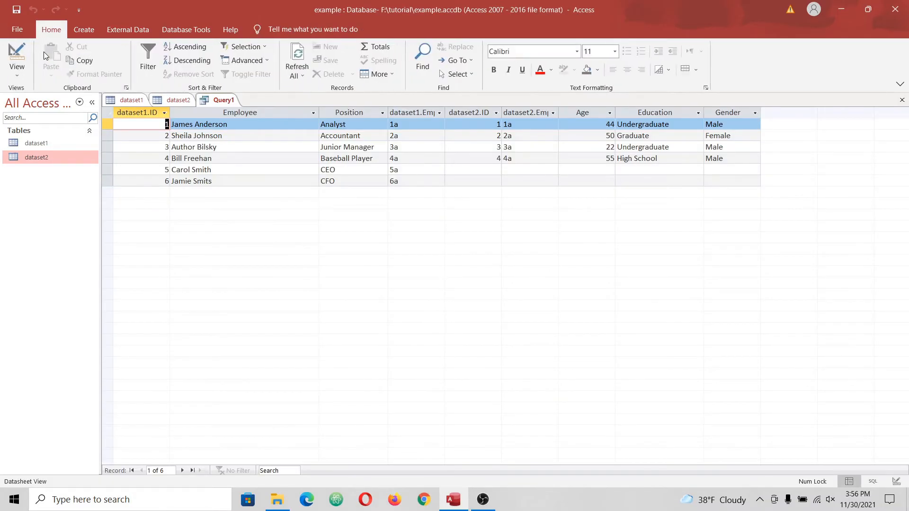
click(110, 169)
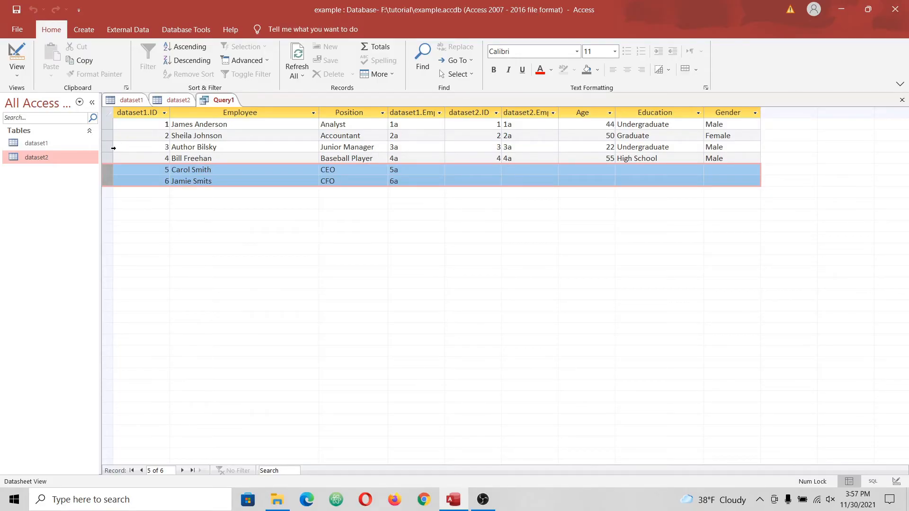
click(483, 151)
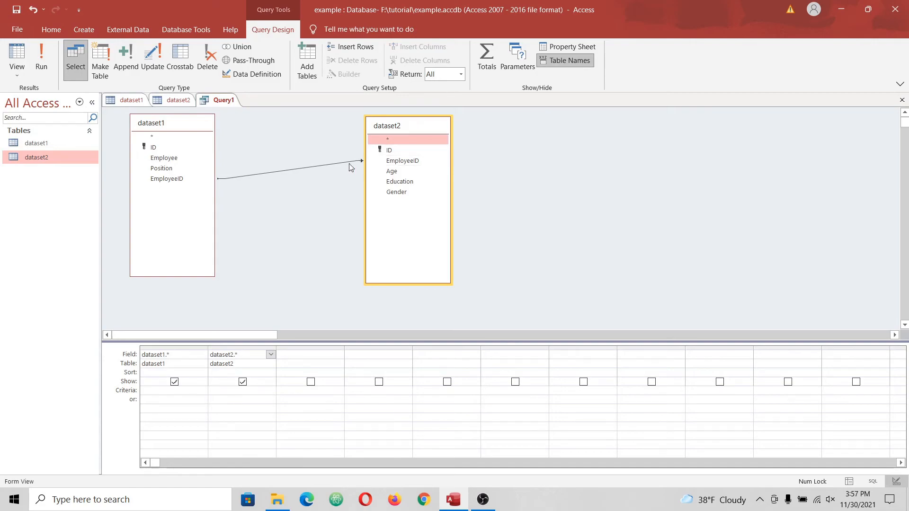
Step: Set the EmployeeID join to keep all dataset2 records (option 3) and confirm the right join
double_click(290, 172)
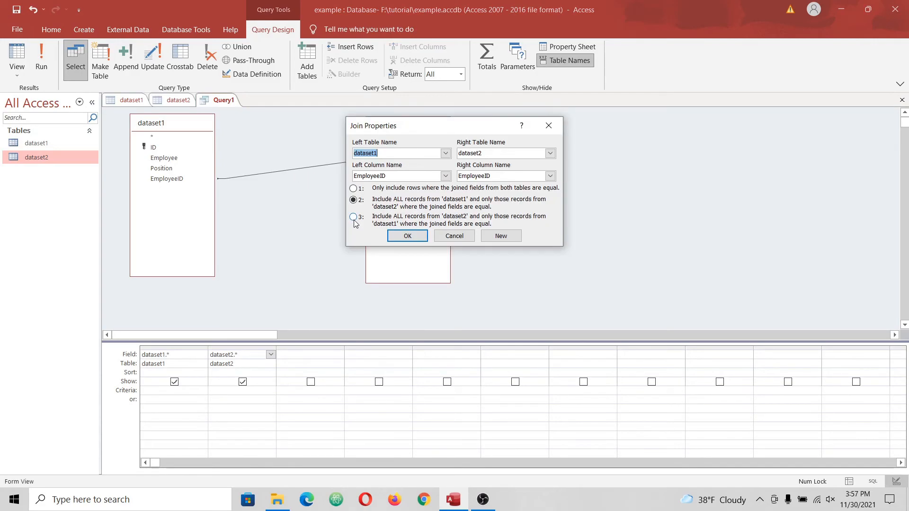
click(354, 217)
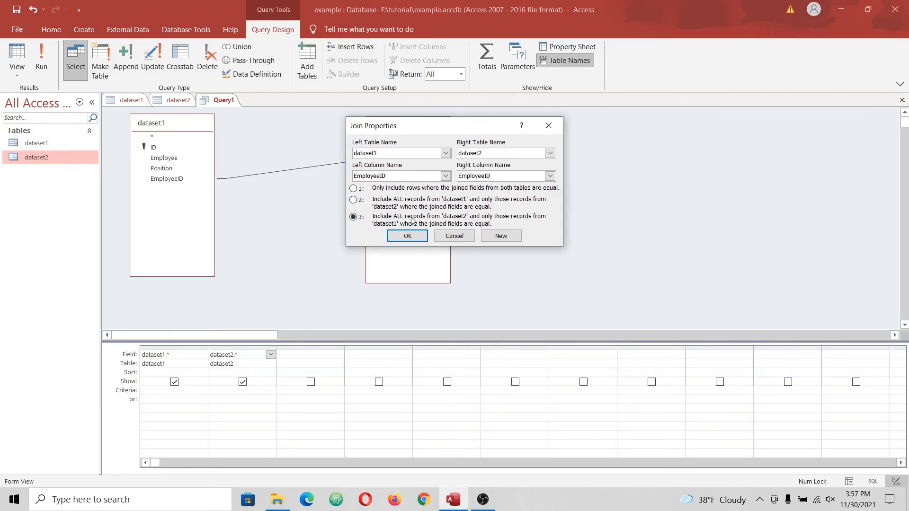
mouse_move(513, 218)
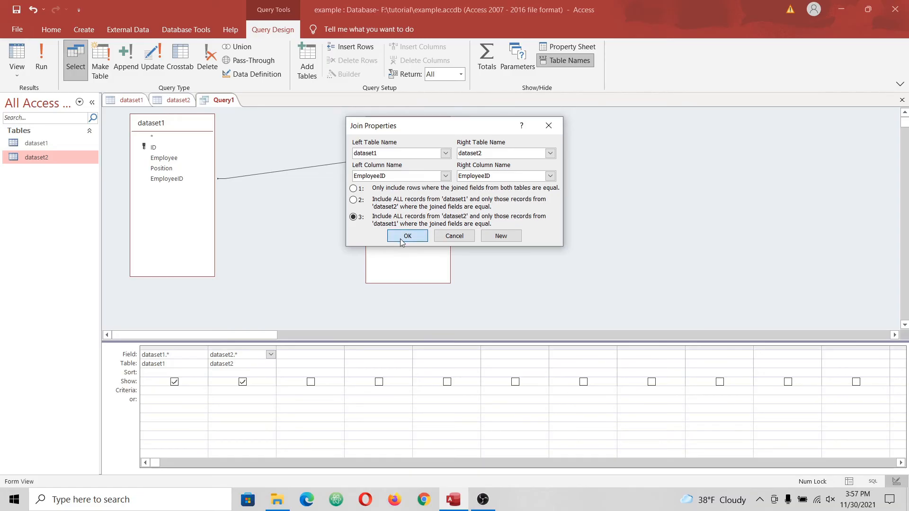
click(406, 236)
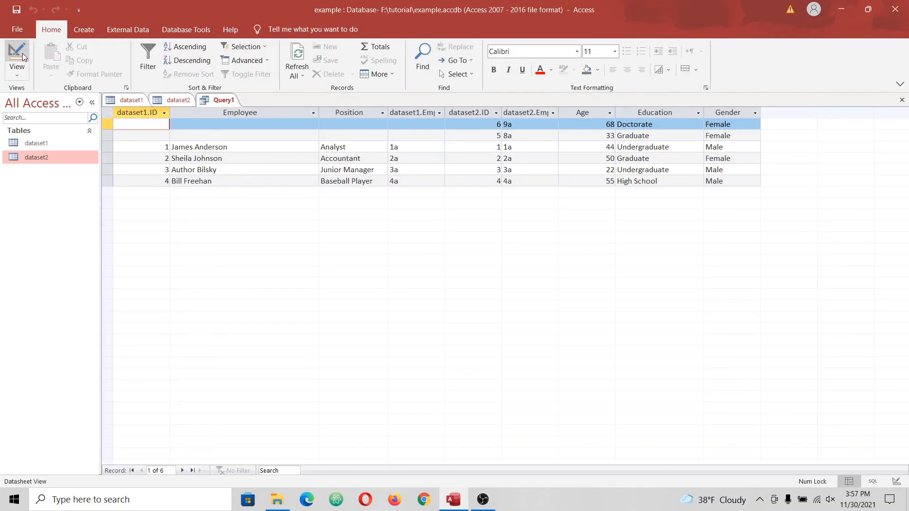